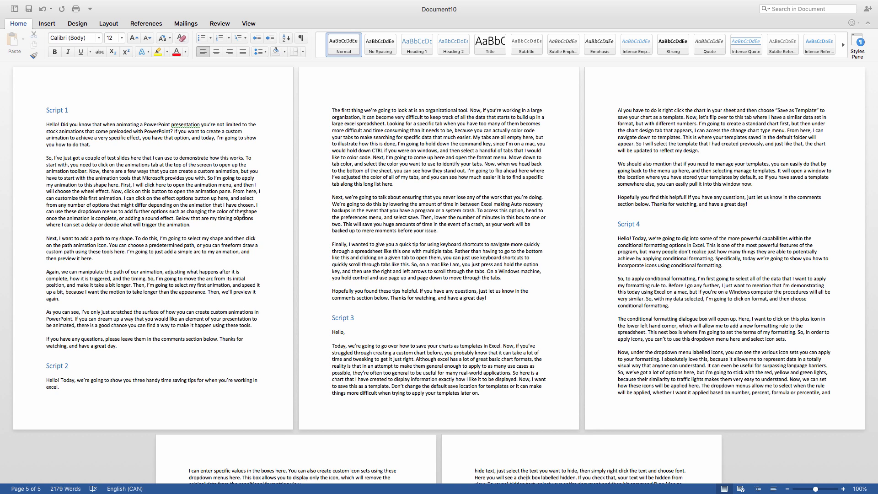
pyautogui.moveTo(266, 210)
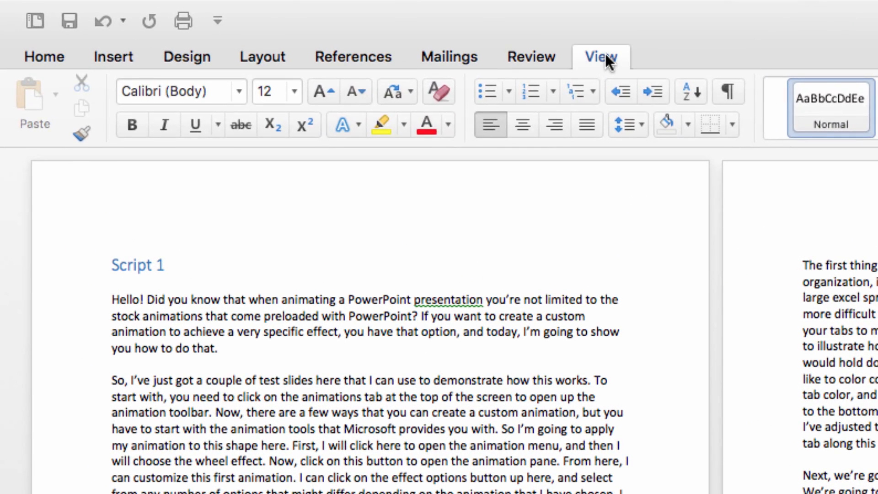
# Step: Show the View ribbon options for the multi-script document
pyautogui.click(600, 55)
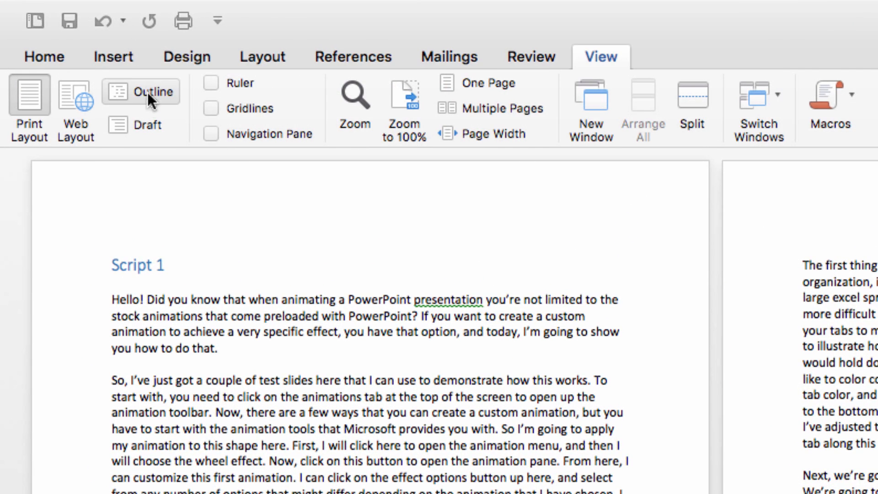
pyautogui.moveTo(162, 100)
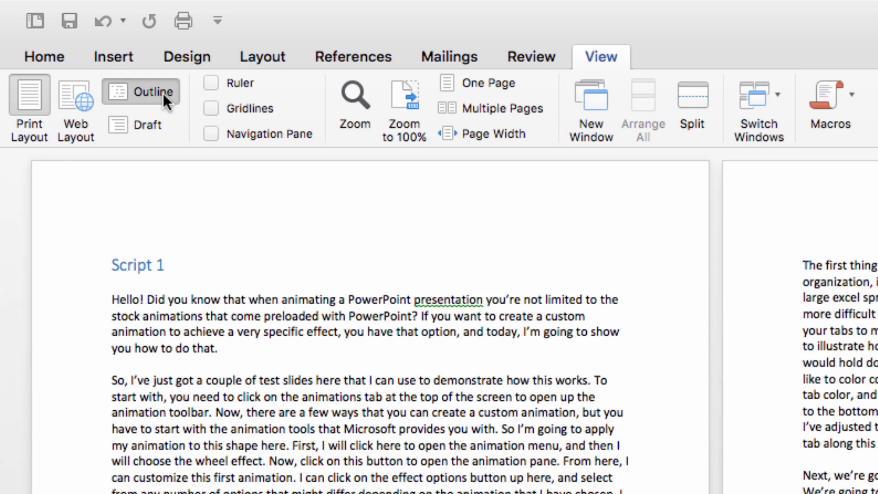
# Step: In Outline view at Level 1, move Script 5 above Script 1 and return to print layout
pyautogui.click(140, 92)
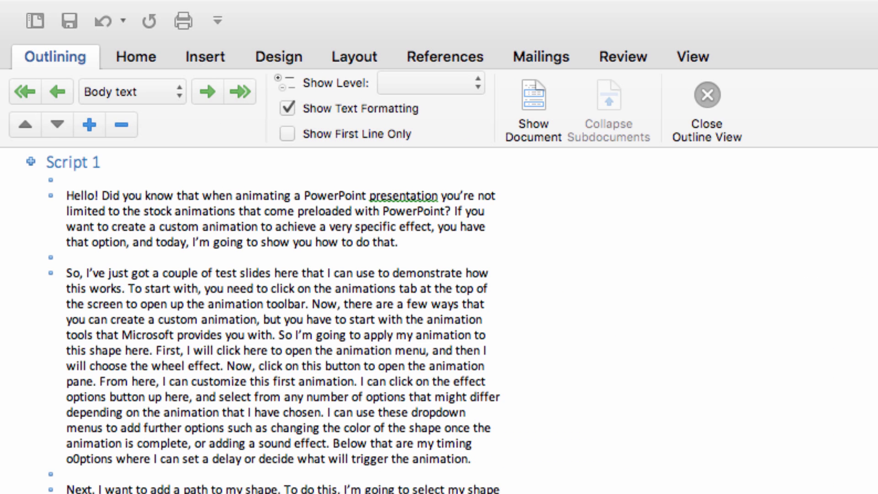
pyautogui.click(430, 83)
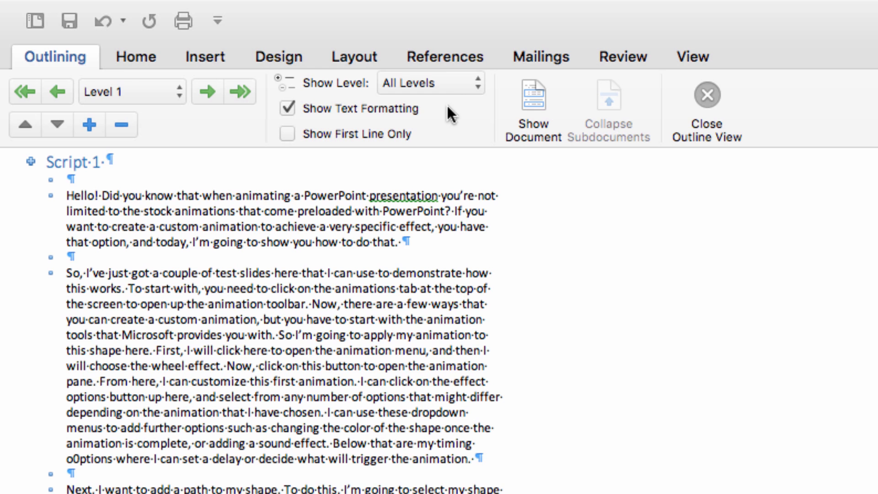
pyautogui.click(430, 82)
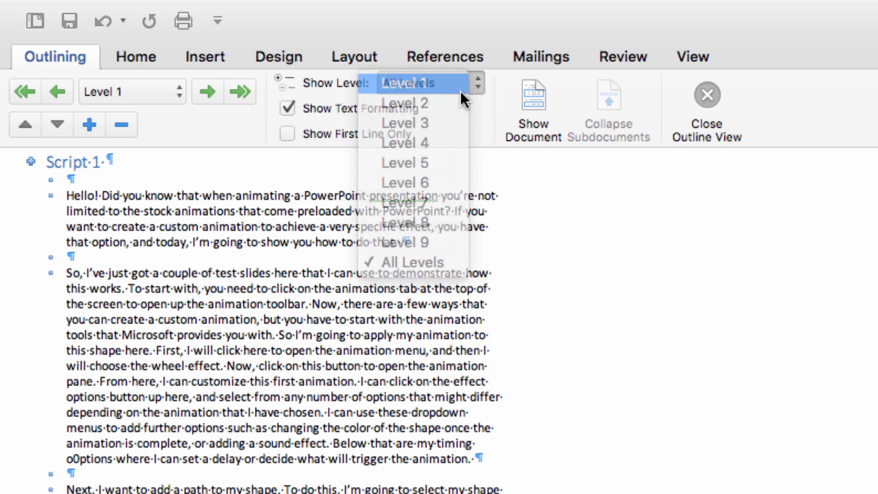
pyautogui.click(409, 82)
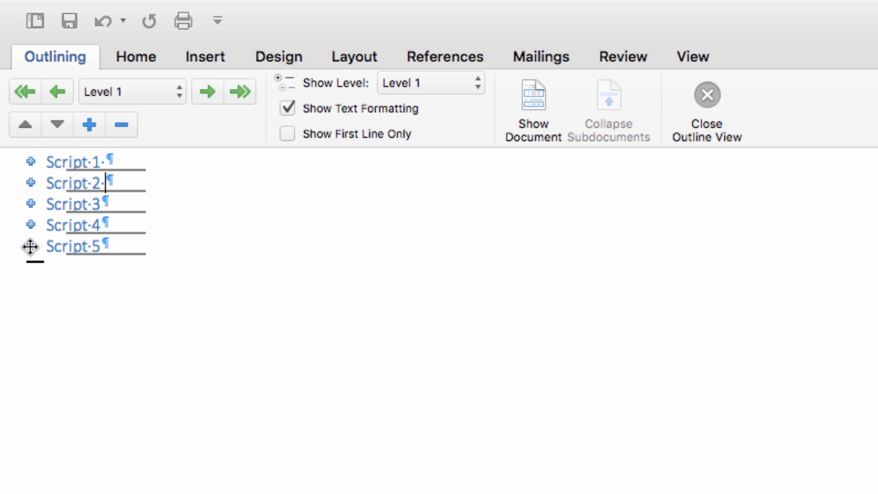
pyautogui.click(31, 246)
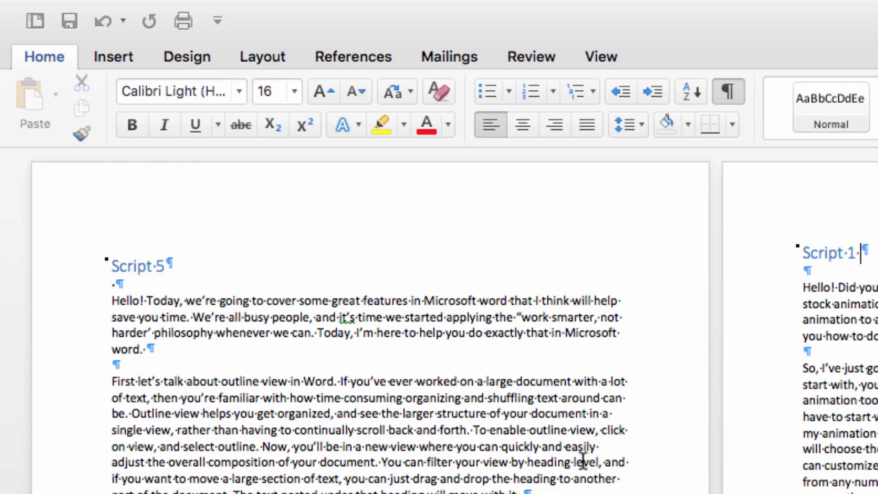
pyautogui.scroll(-3)
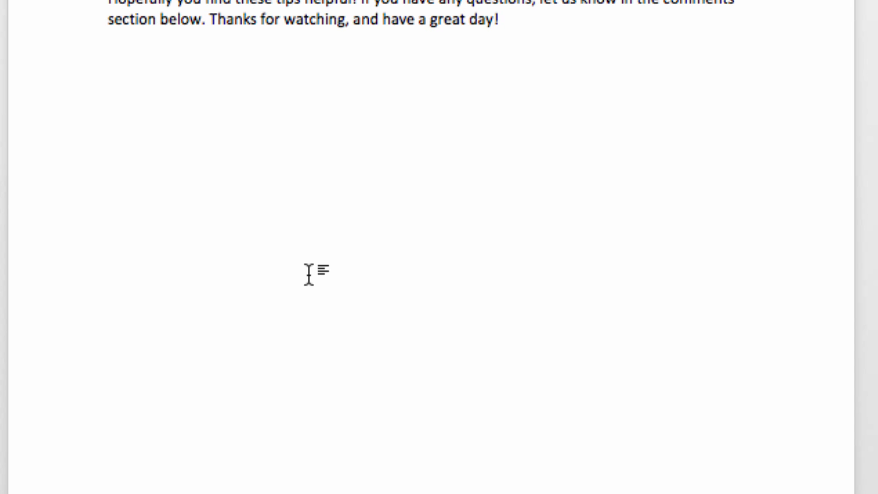
# Step: Click-and-type words such as 'Can' and '!!!' into empty spots on the page
pyautogui.click(317, 19)
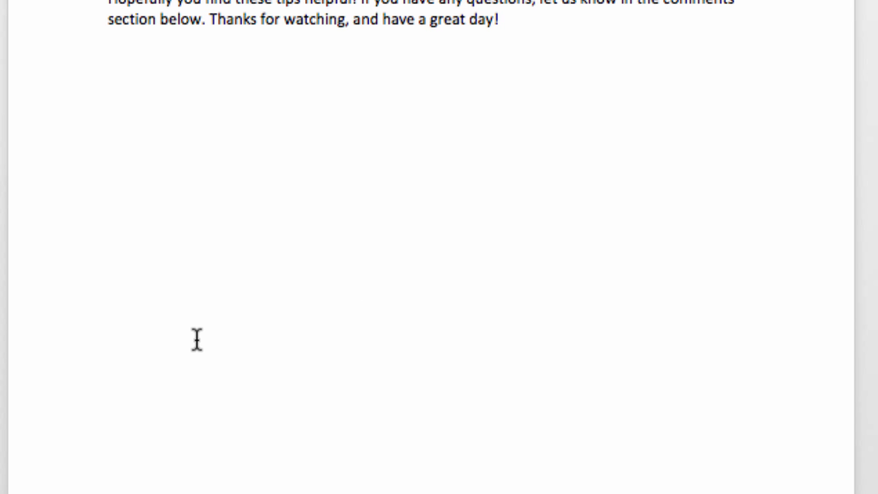
pyautogui.write('Can')
pyautogui.write('Anywhere')
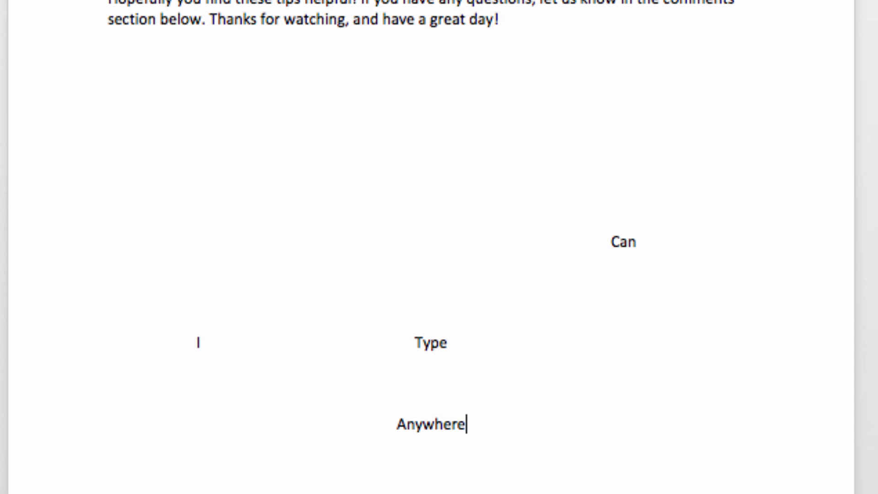
pyautogui.write('!!!')
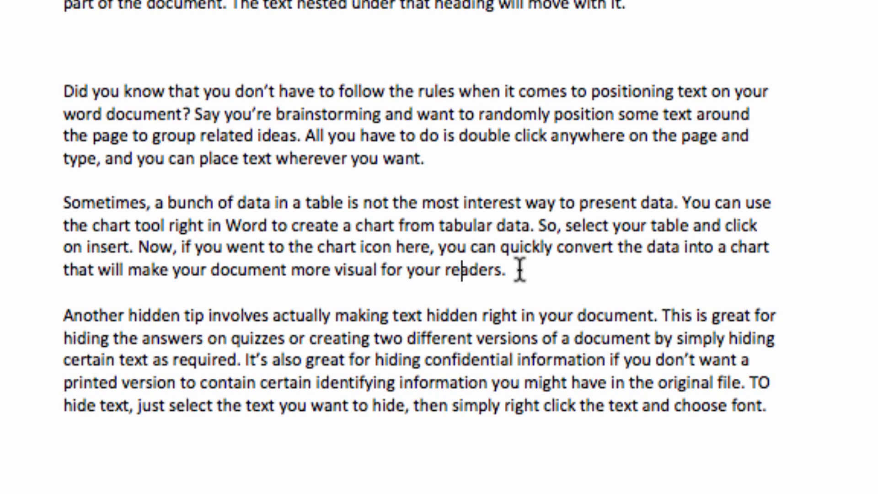
pyautogui.moveTo(736, 375)
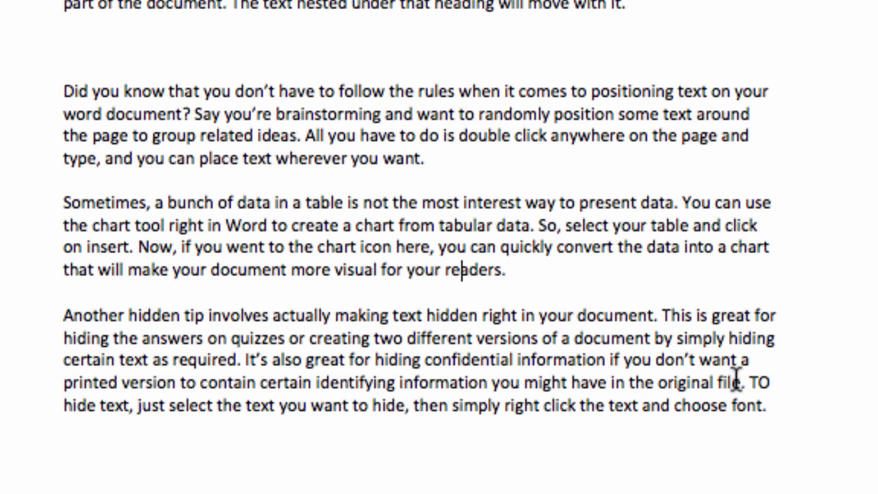
# Step: Bold the three tip paragraphs on positioning, charts and hidden text, then reselect them
pyautogui.moveTo(63, 91); pyautogui.dragTo(762, 406)
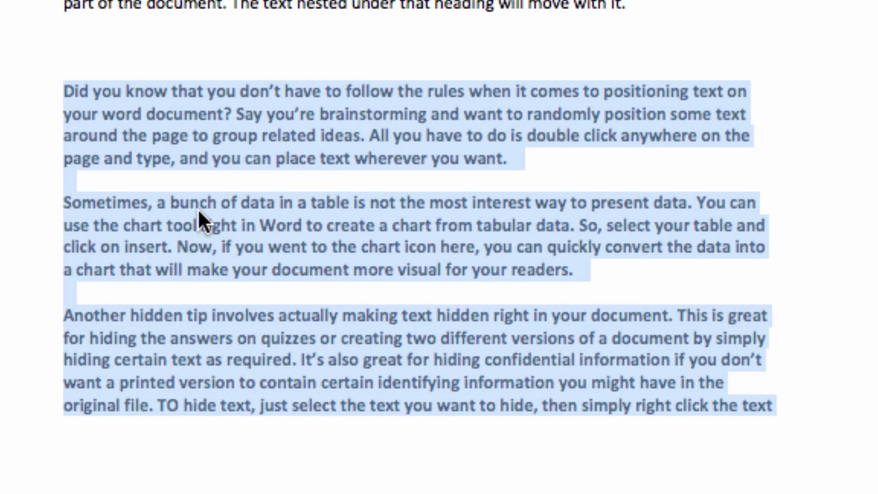
pyautogui.moveTo(381, 65)
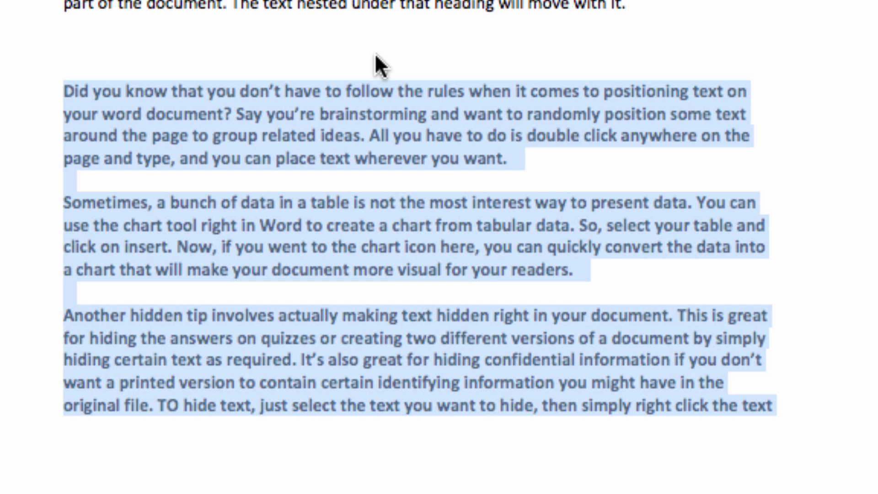
pyautogui.click(68, 48)
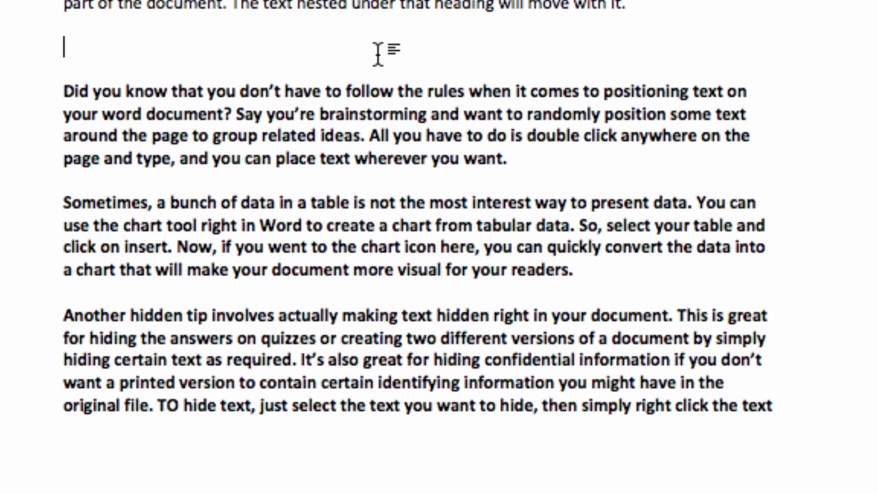
pyautogui.moveTo(477, 253)
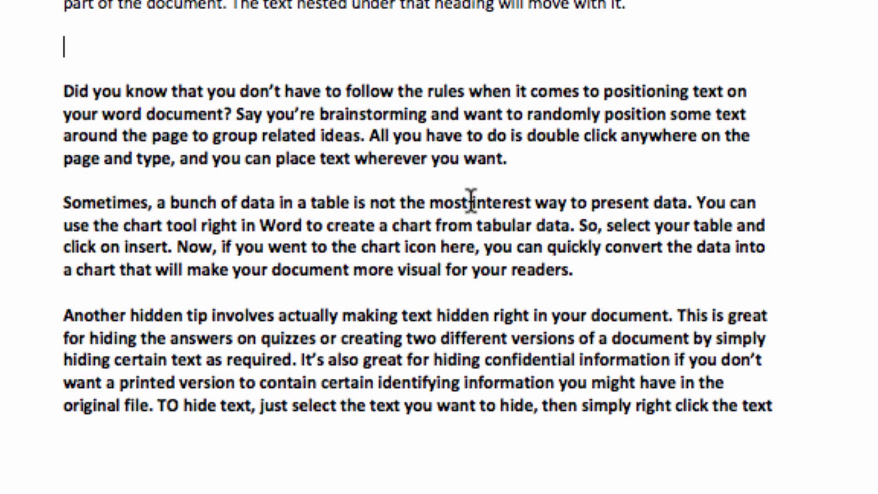
pyautogui.moveTo(415, 171)
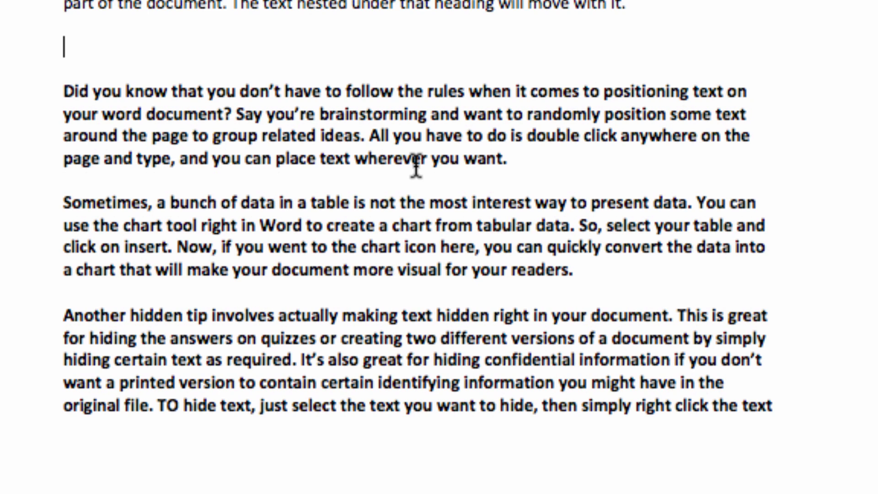
pyautogui.moveTo(549, 384); pyautogui.dragTo(774, 403)
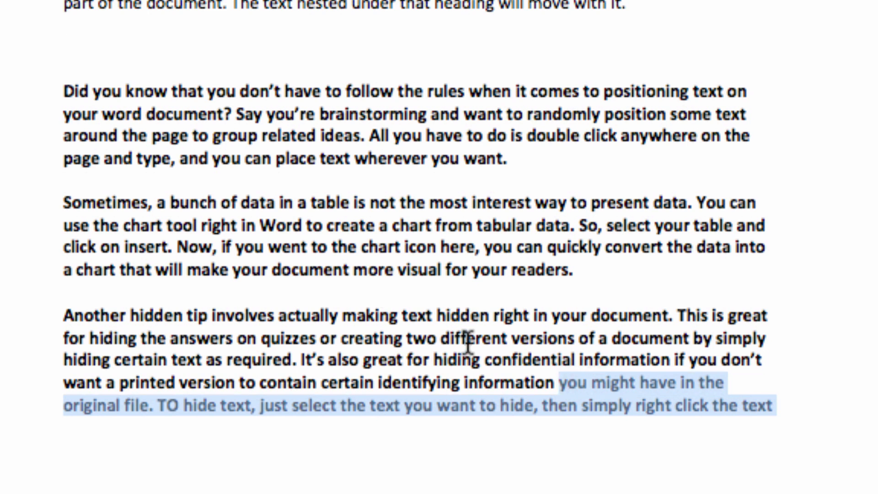
# Step: Mark the selected tip paragraphs as Hidden in the Font dialog
pyautogui.rightClick(280, 190)
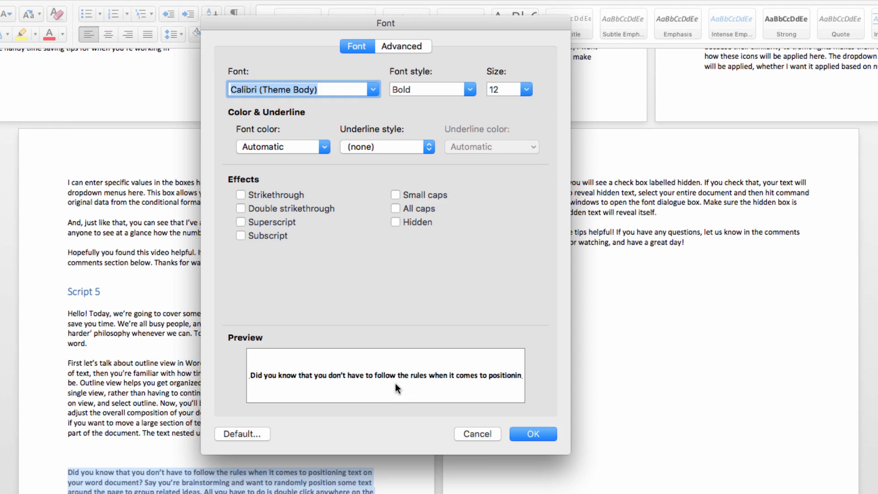
pyautogui.click(398, 219)
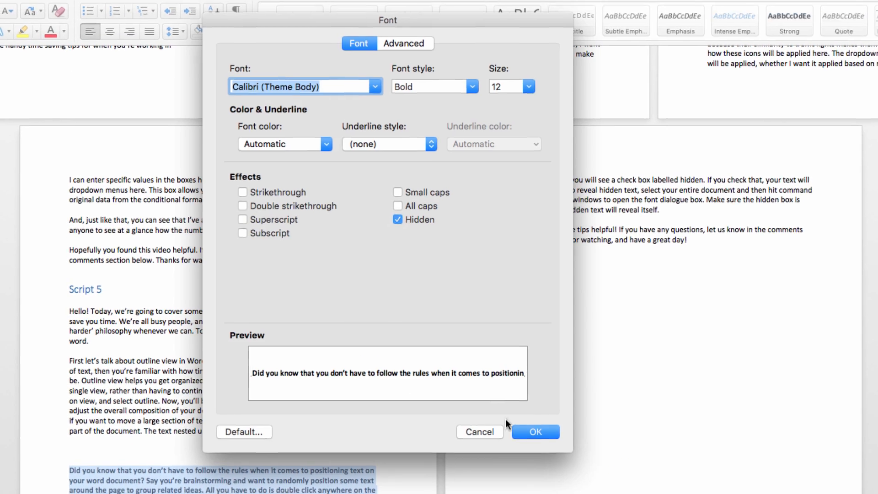
pyautogui.click(534, 432)
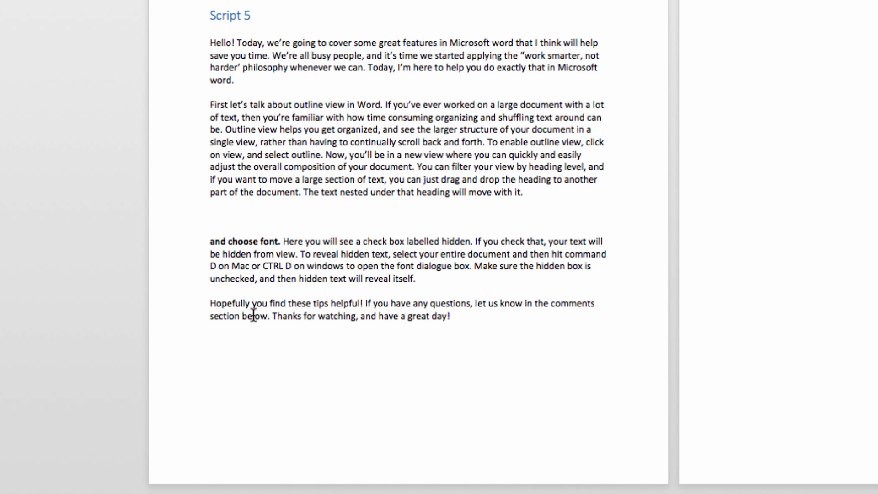
pyautogui.moveTo(437, 315)
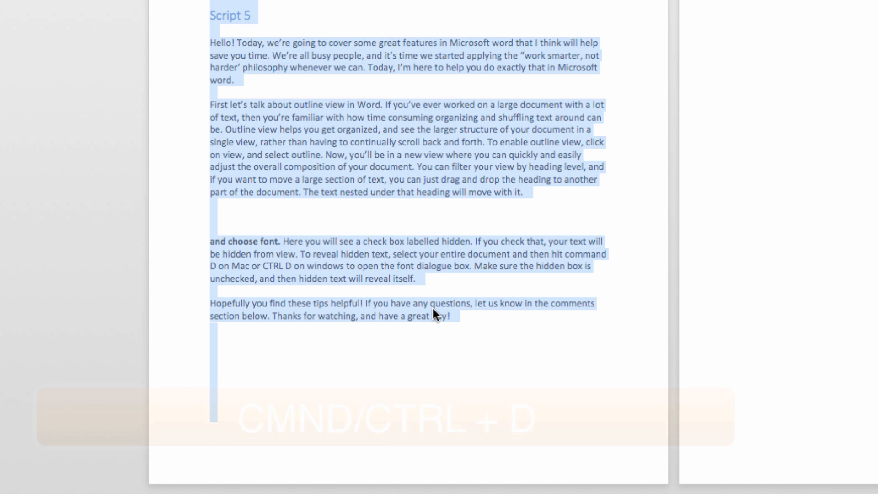
# Step: Open the Font dialog for the whole document with Cmd+D
pyautogui.press('cmd+d')
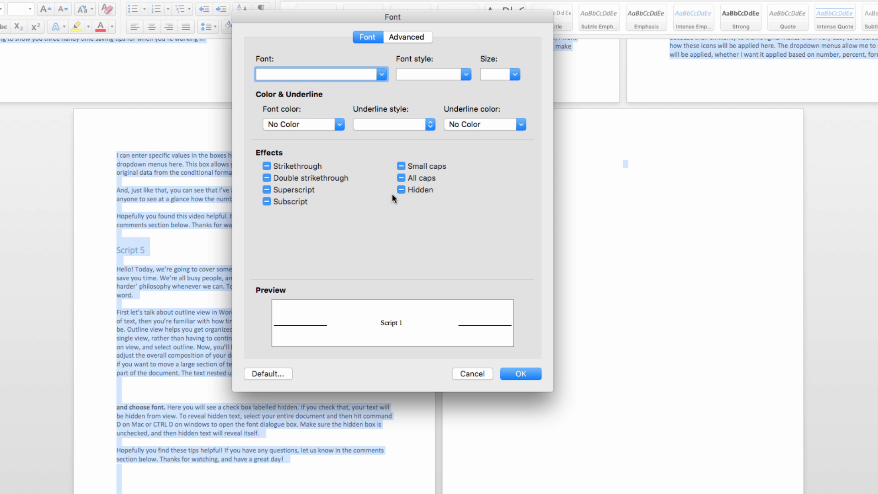
# Step: Untick Hidden for all text to show the tip paragraphs again
pyautogui.click(402, 189)
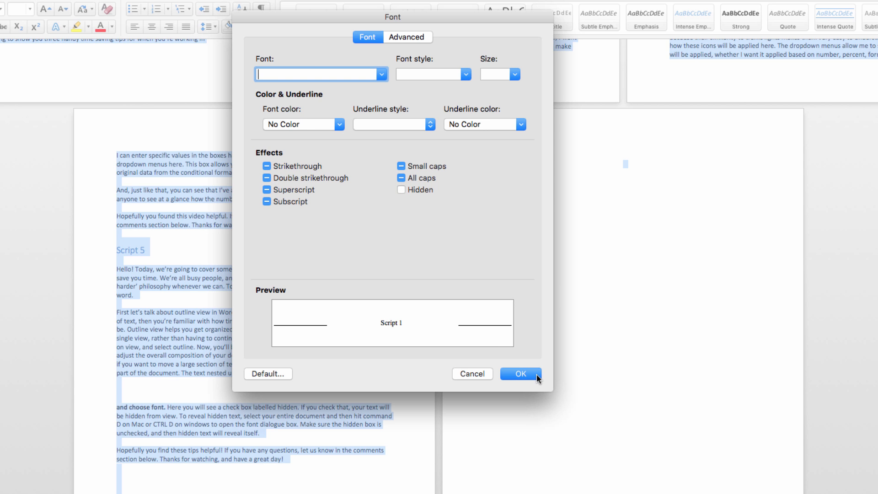
pyautogui.click(519, 374)
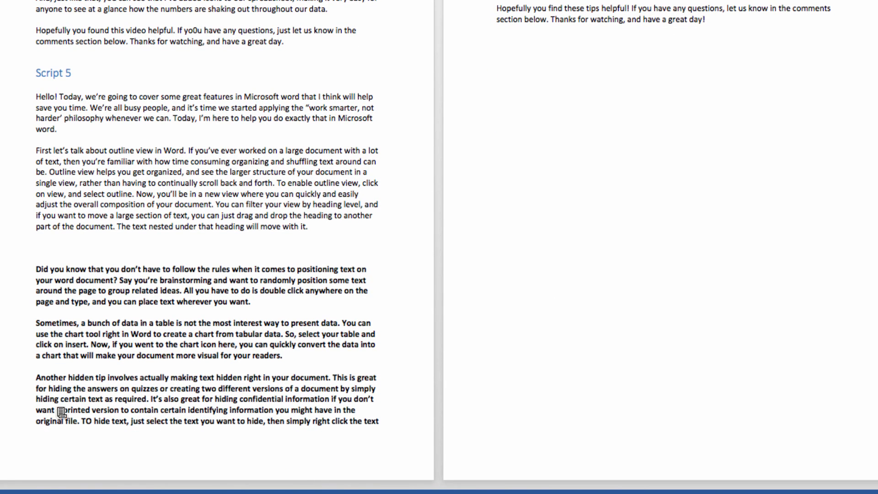